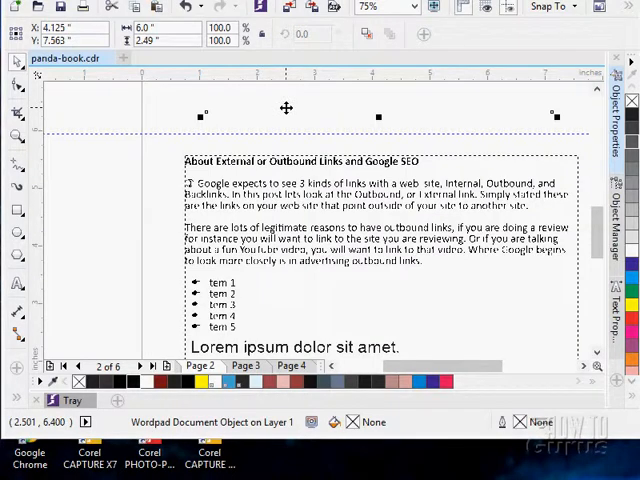
mouse_move(286, 108)
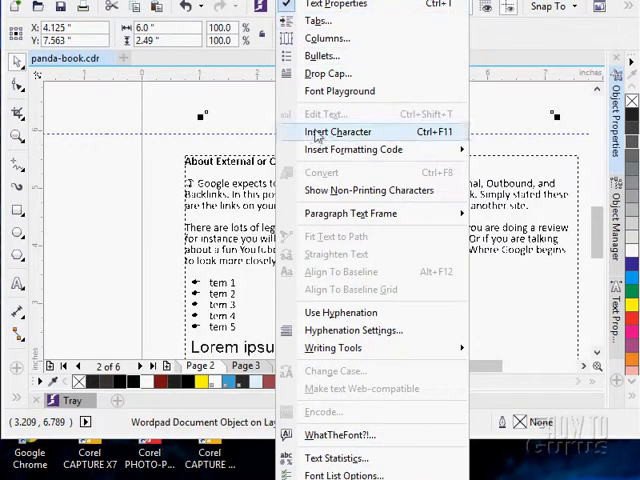
mouse_move(336, 458)
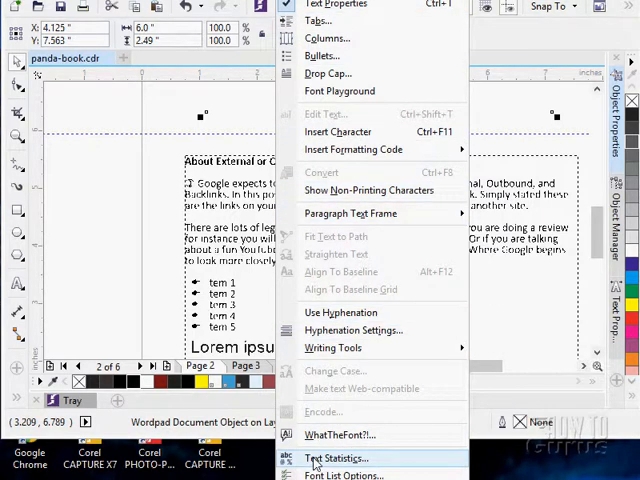
mouse_move(375, 460)
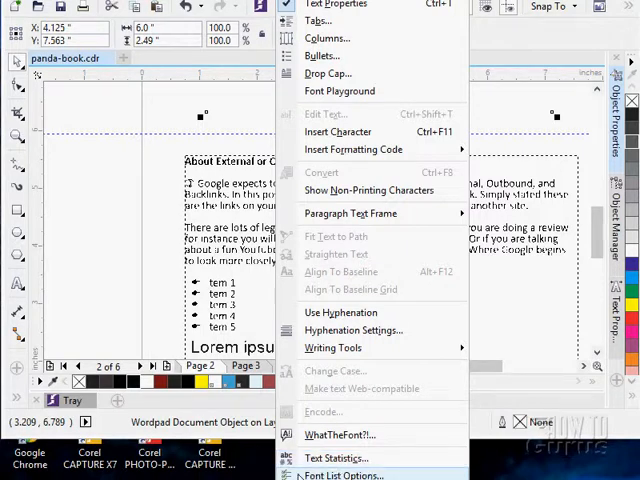
mouse_move(320, 458)
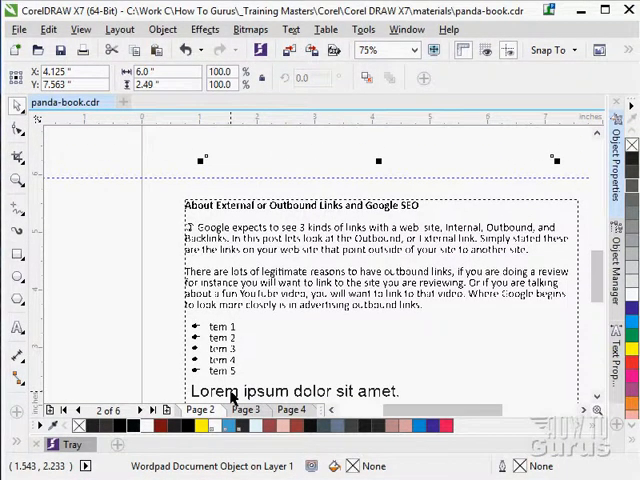
Show Text Statistics for the whole document: 4 frames, 518 words, 3142 characters
left_click(291, 29)
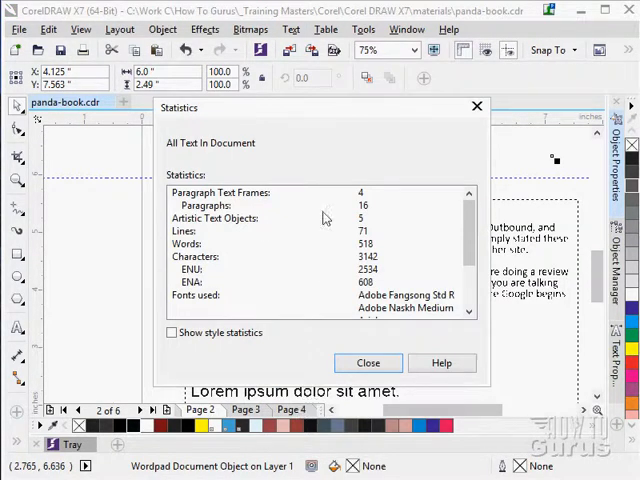
mouse_move(330, 208)
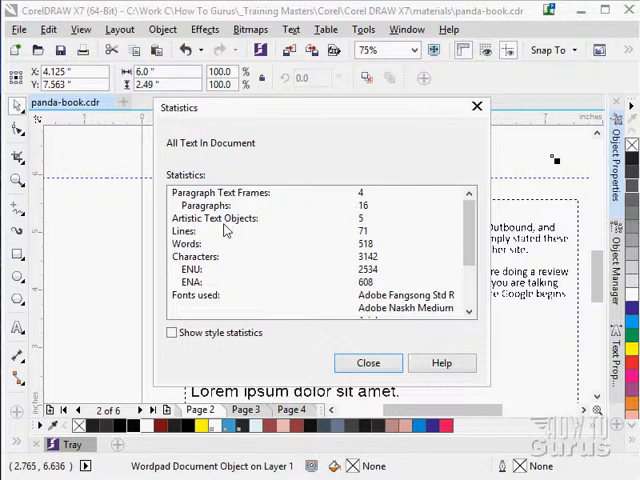
mouse_move(240, 232)
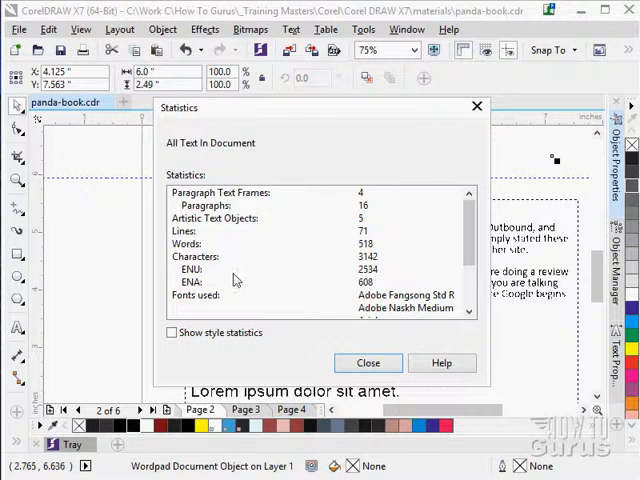
Scroll the Statistics list to fonts used, from Arial through Wingdings 2
scroll("down", 3)
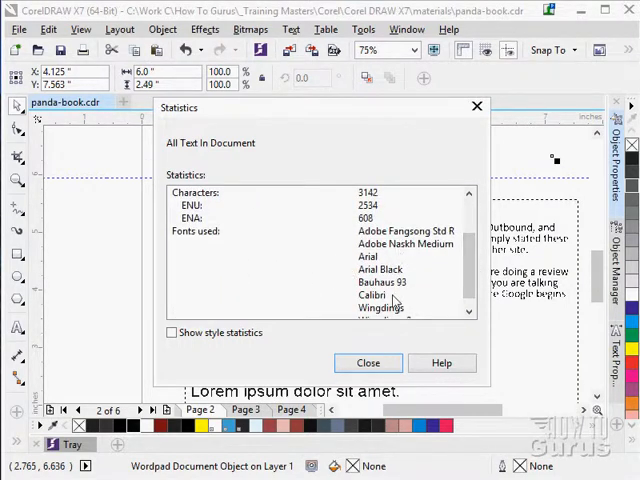
scroll("down", 3)
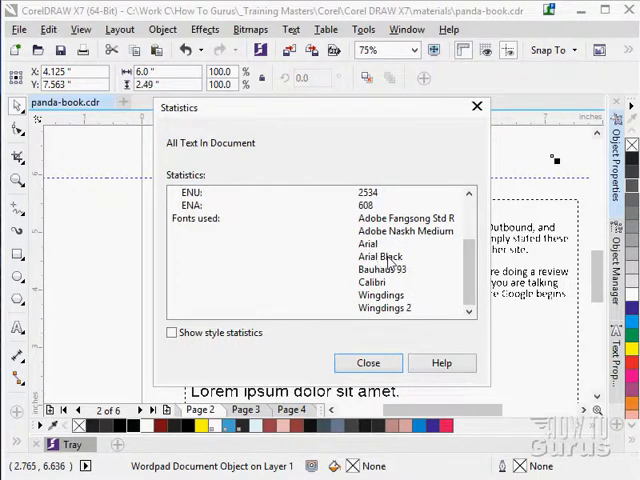
mouse_move(405, 298)
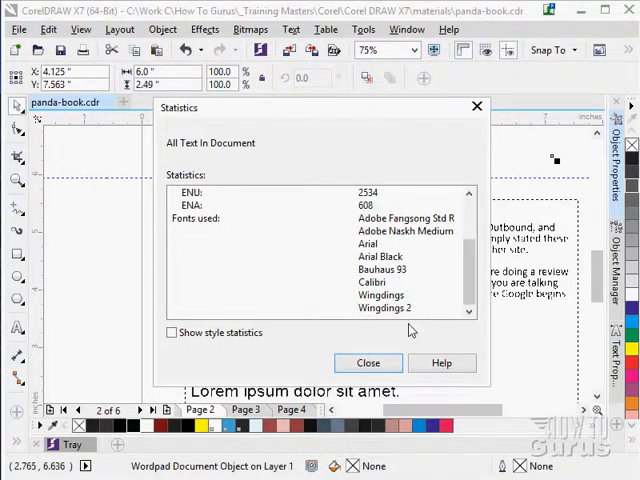
left_click(172, 332)
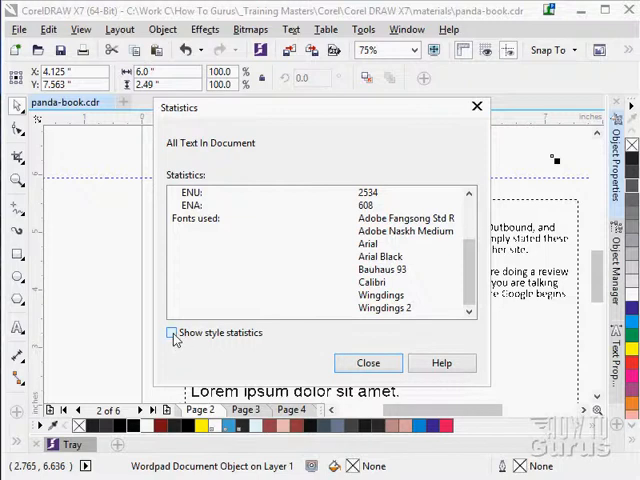
left_click(170, 332)
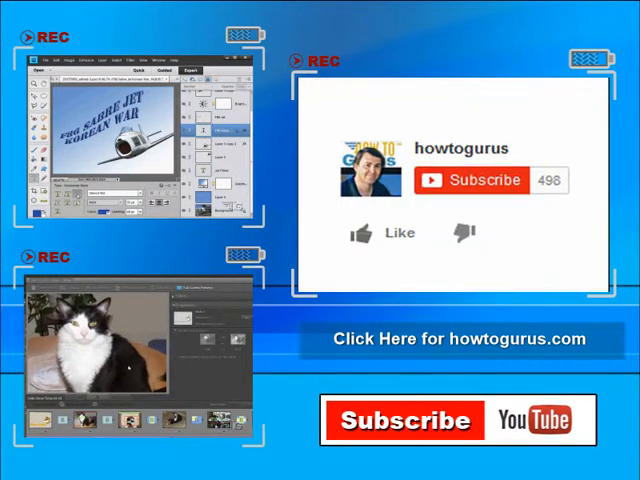
left_click(362, 233)
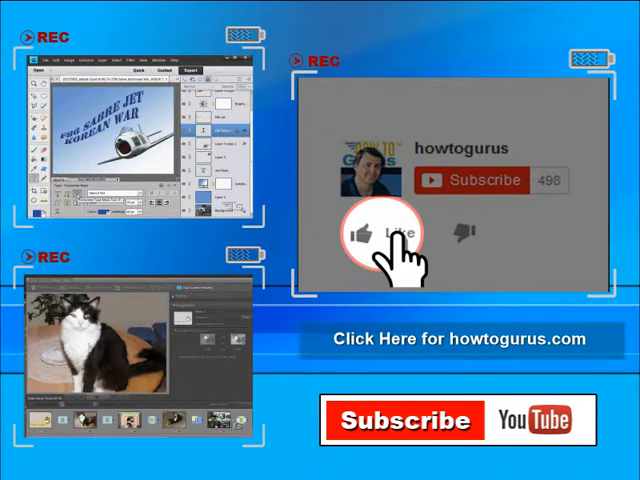